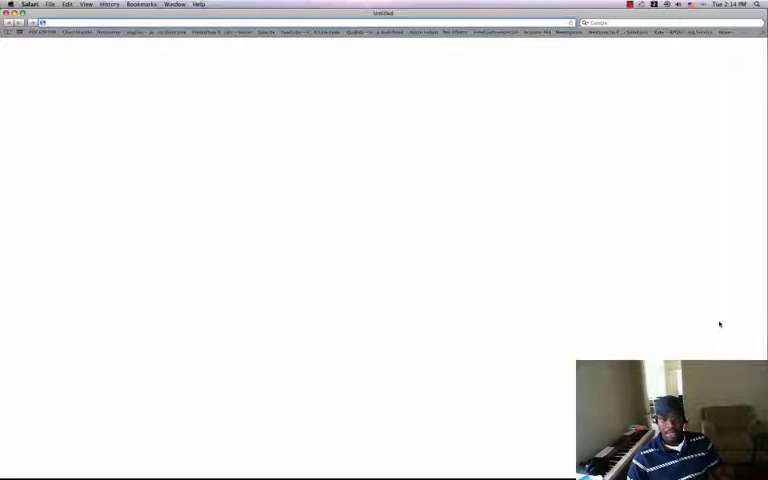
Step: Load yoursite.com/administrator in Safari to reach the Joomla administration login page
type("yoursite")
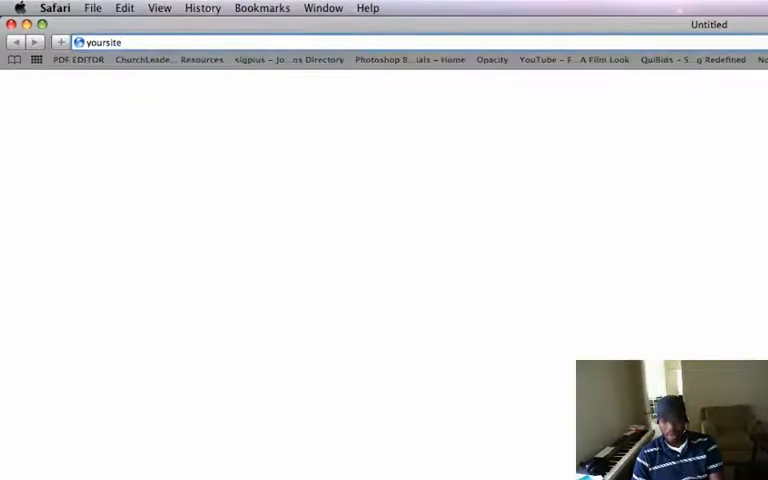
type(".com")
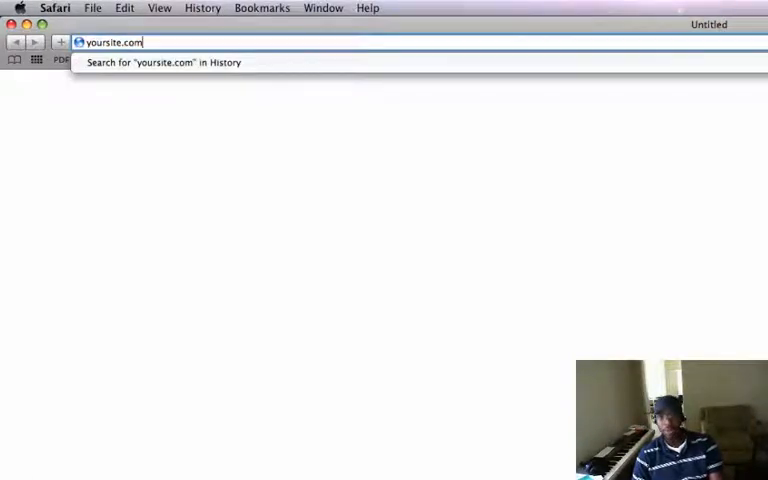
type("/administrator")
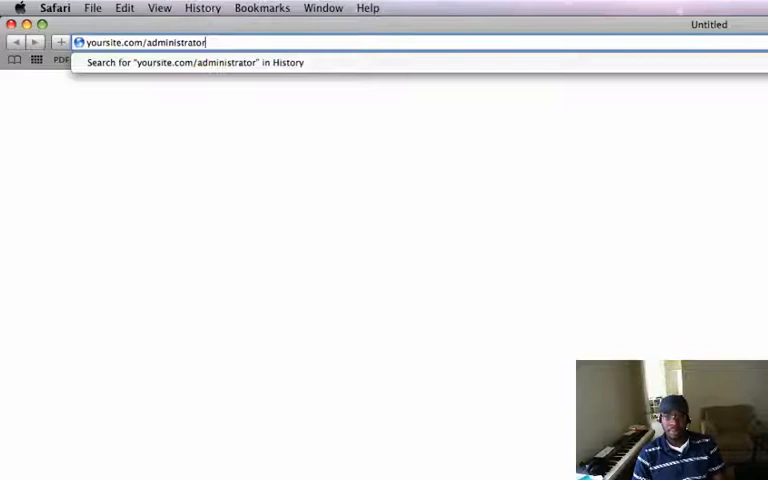
key("Return")
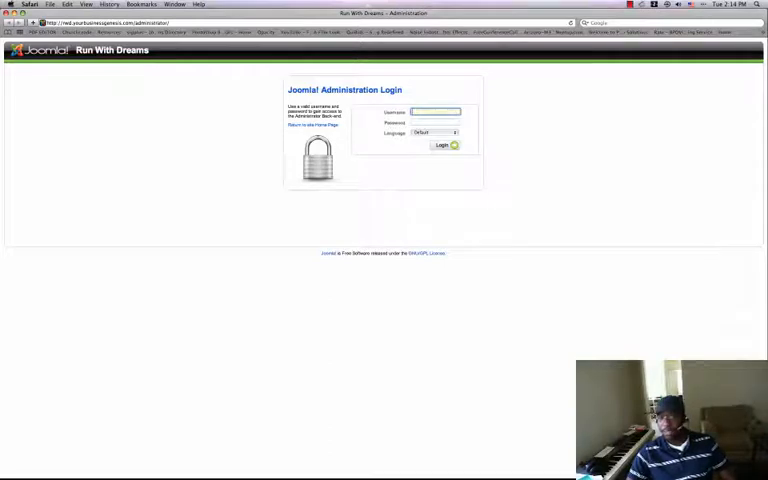
Step: Log in as admin to reach the Run With Dreams control panel
type("admin")
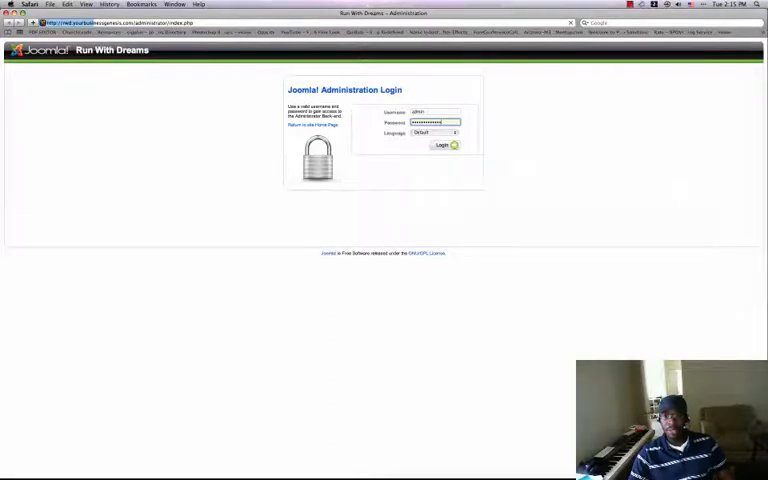
left_click(444, 144)
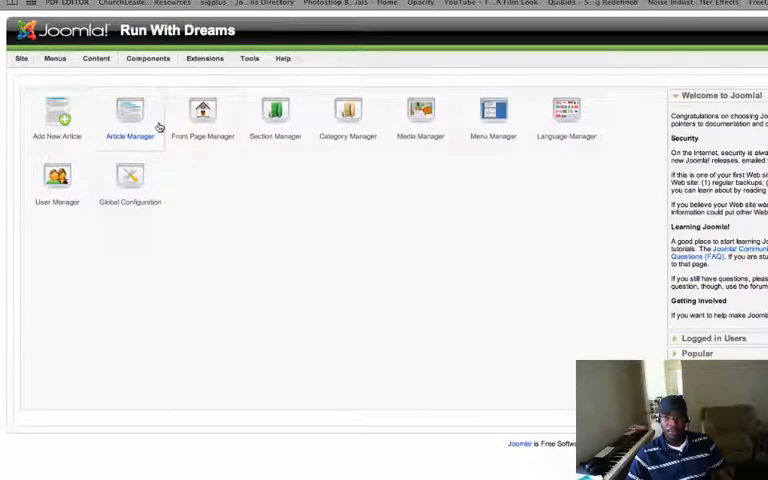
mouse_move(200, 116)
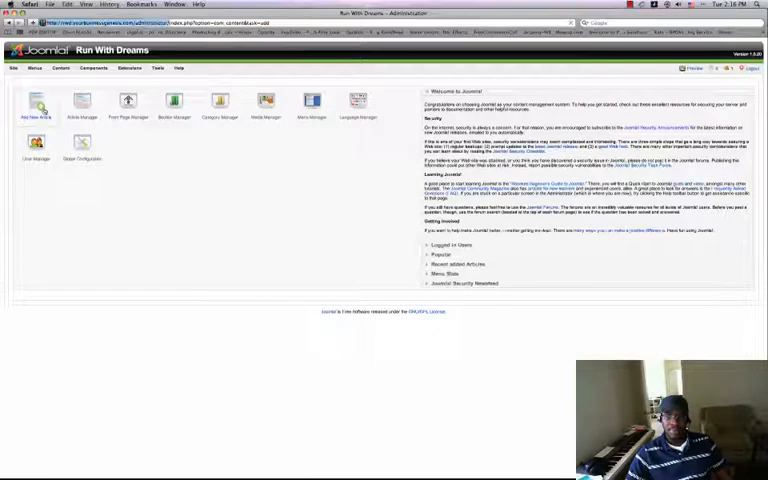
Step: Create a new article titled 'Article Title' and assign it to a section
left_click(36, 108)
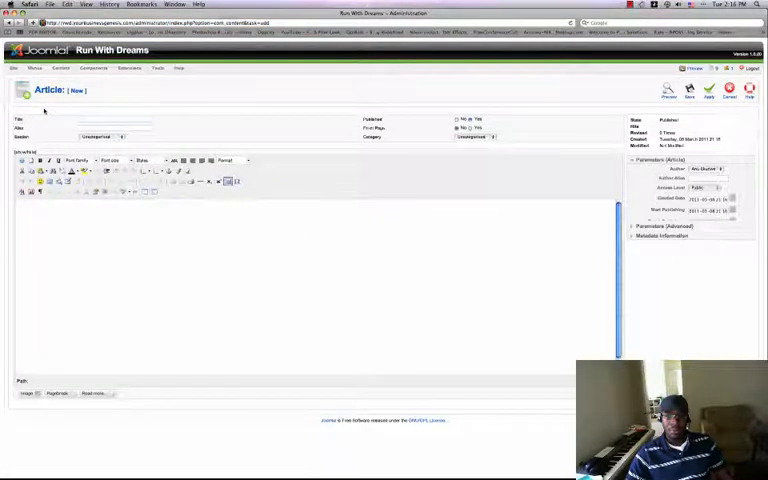
left_click(116, 120)
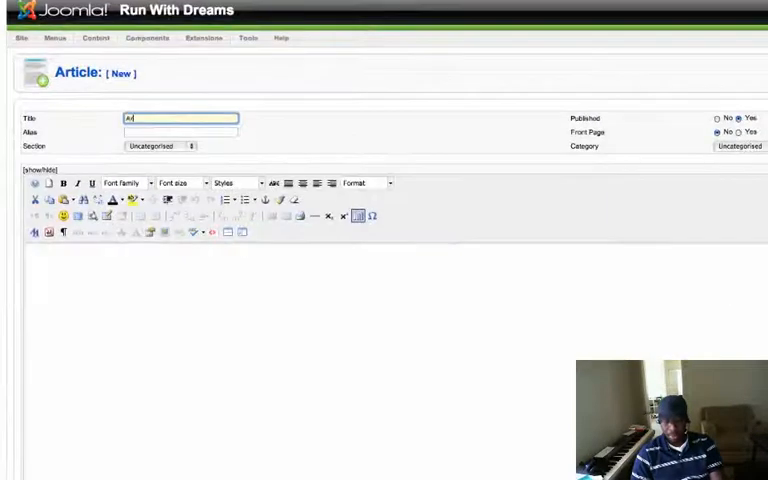
type("Article Title")
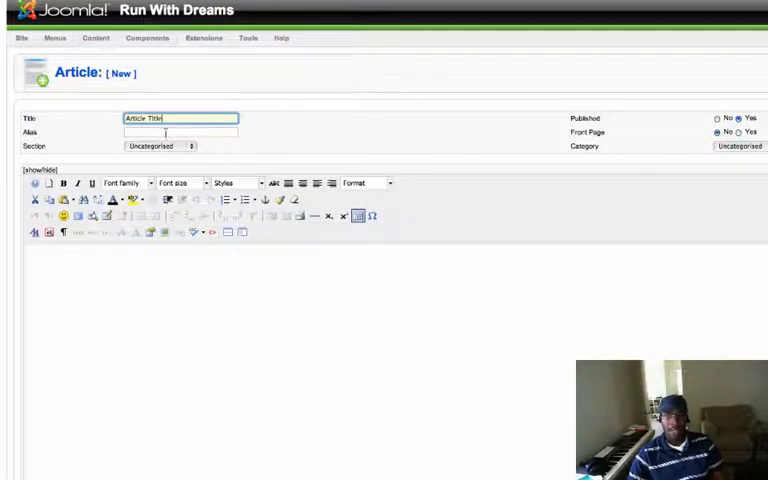
left_click(160, 146)
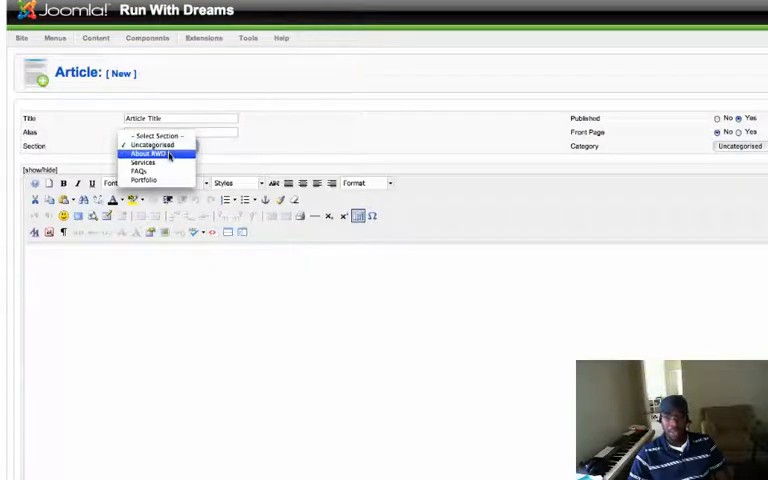
mouse_move(144, 170)
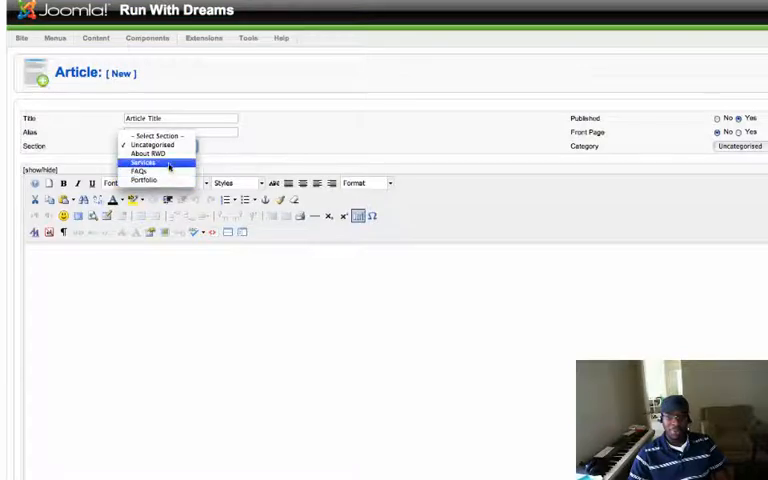
mouse_move(150, 144)
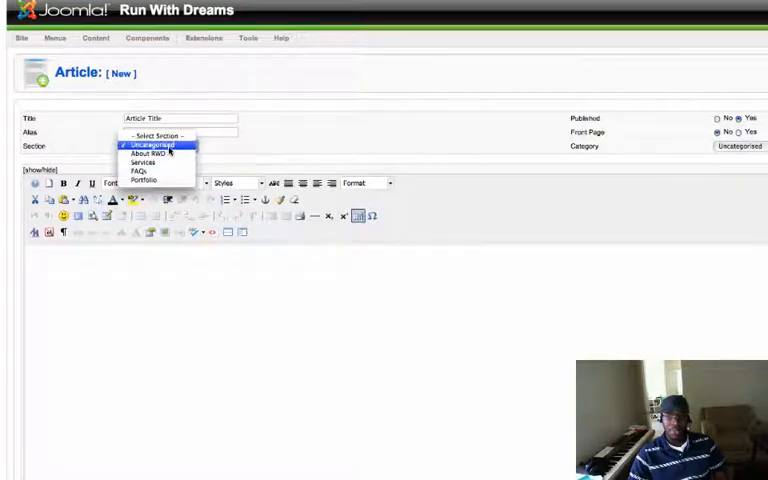
left_click(144, 144)
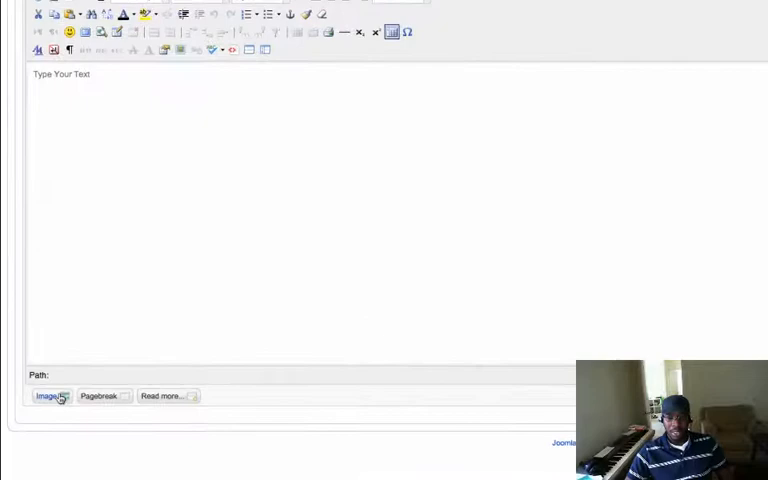
Step: Choose a picture file from the computer in the image insert dialog for upload
left_click(48, 396)
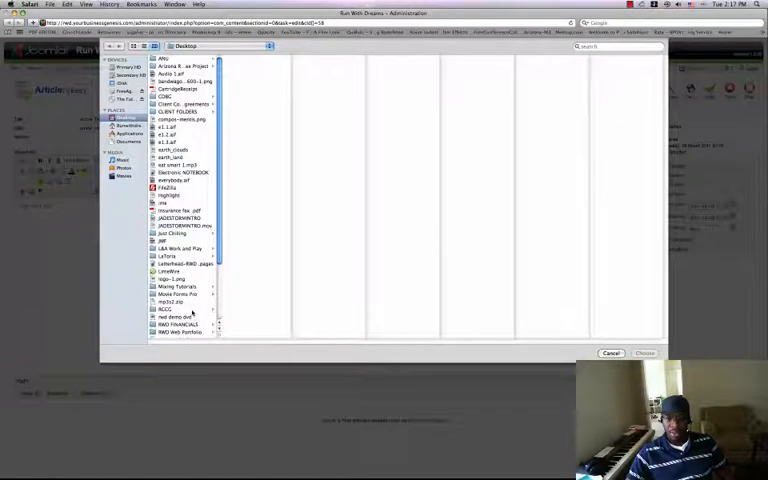
left_click(168, 308)
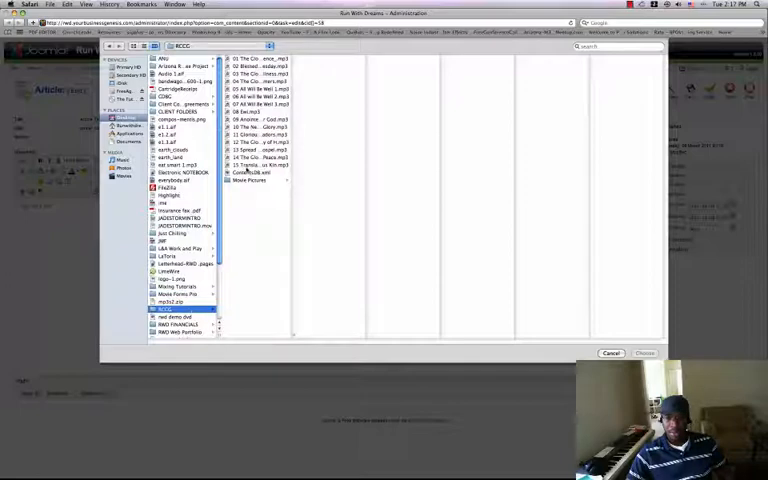
left_click(256, 112)
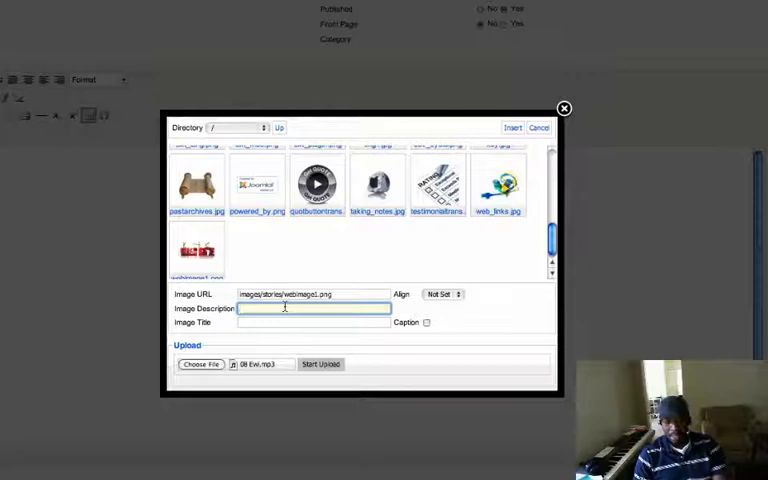
Step: Insert the uploaded image with the description 'My picture of what' into the article body
type("My site's")
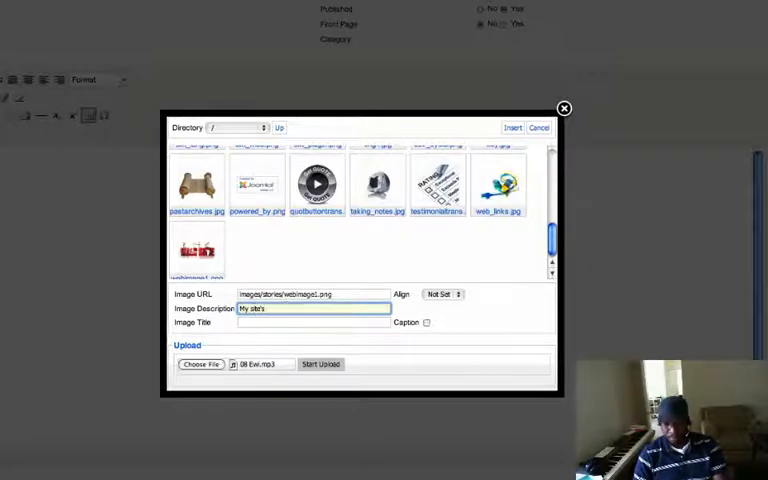
type("picture of")
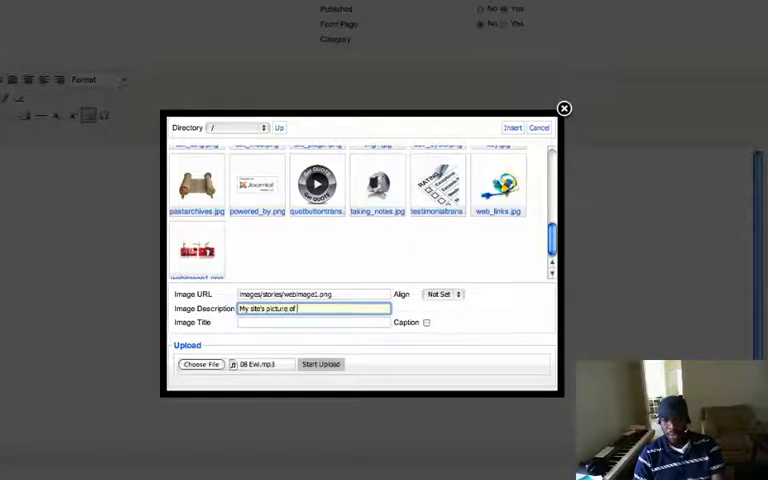
type("what")
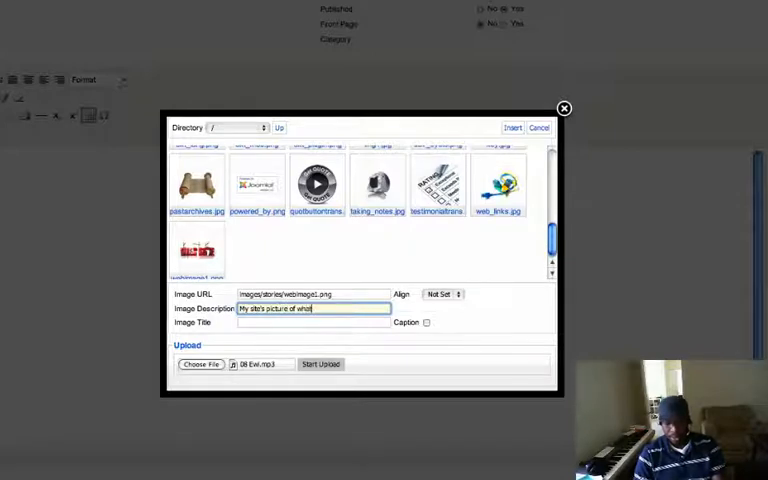
left_click(314, 322)
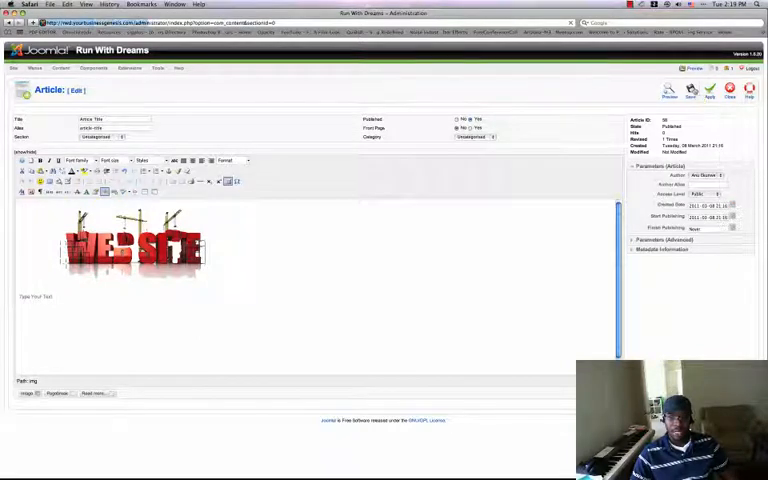
Step: Save the new article and return to the control panel
left_click(688, 90)
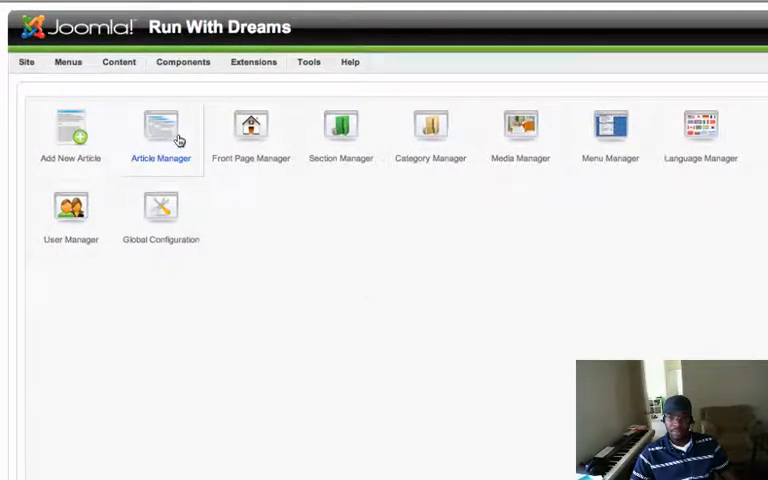
Step: Open an existing article from the Article Manager, save it, and return to the list
left_click(160, 128)
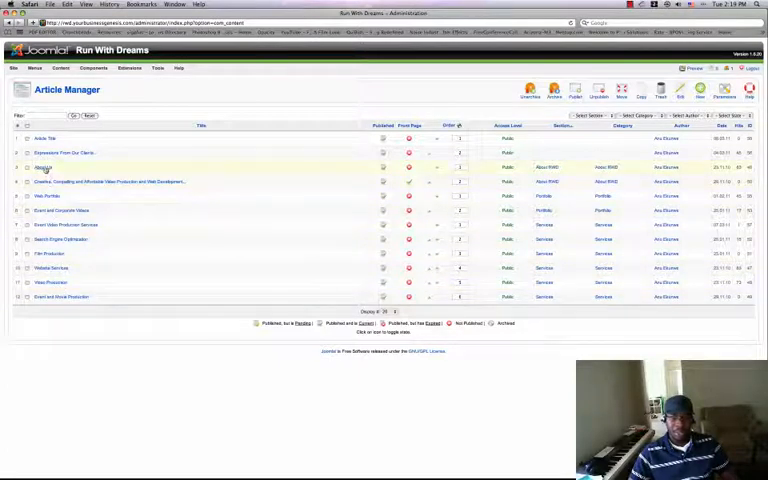
left_click(42, 168)
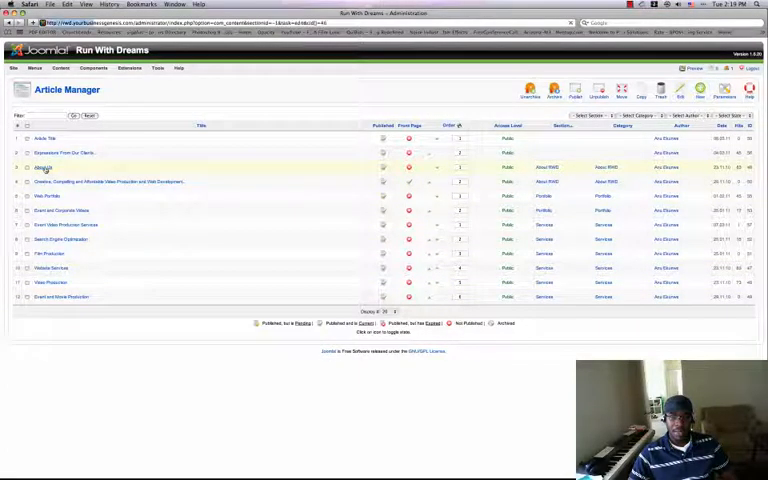
left_click(44, 168)
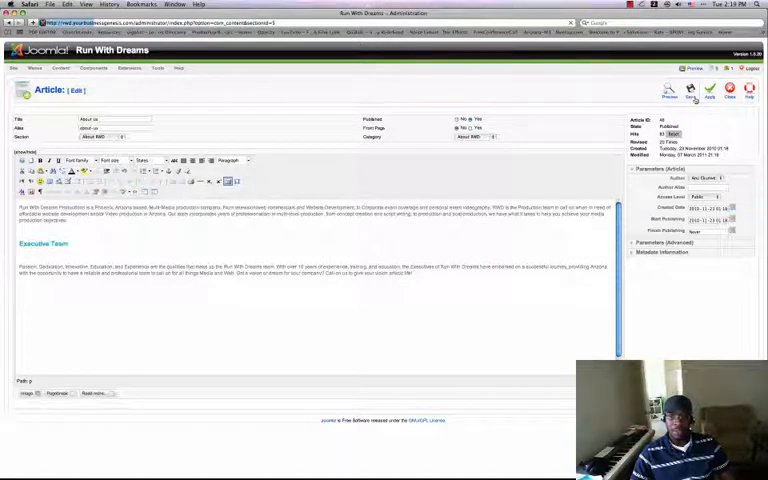
left_click(708, 90)
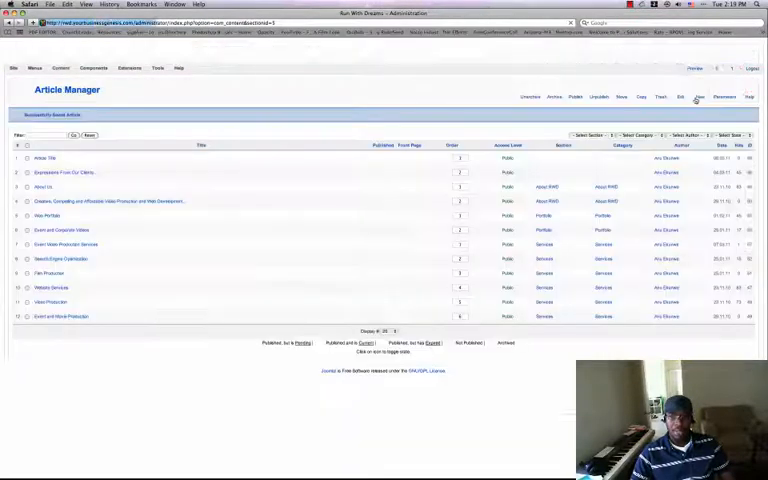